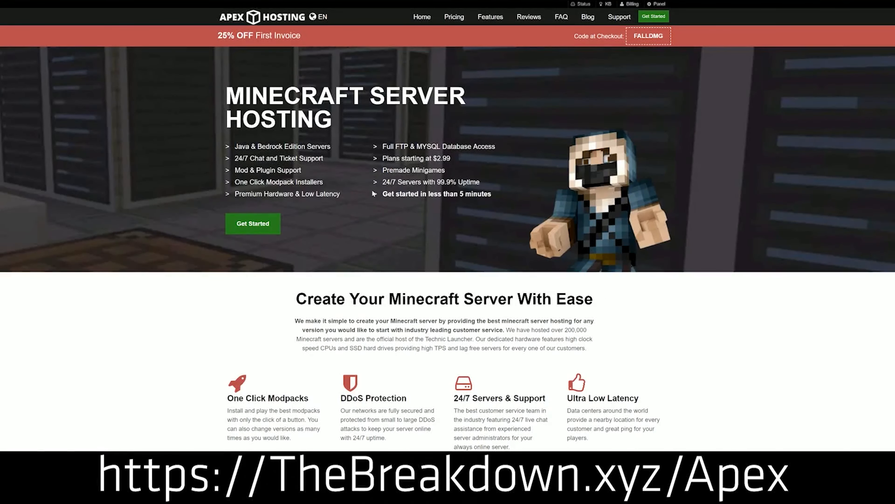
{"action": "mouse_move", "coordinate": [183, 160]}
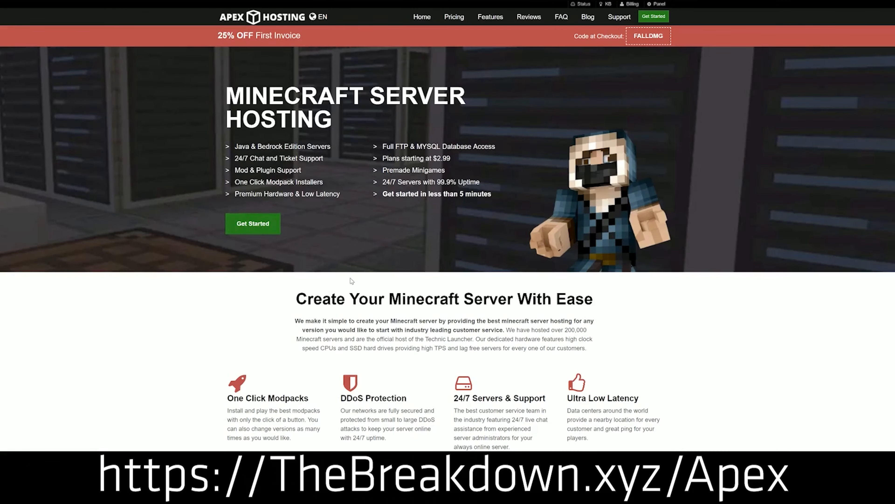
Search The Skindex top skins page for 'knight'
{"action": "scroll", "scroll_direction": "down", "scroll_amount": 3}
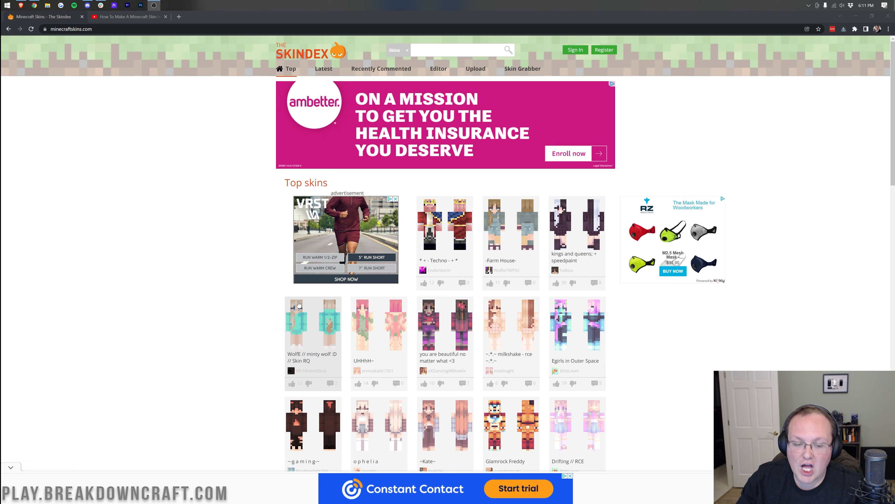
{"action": "scroll", "scroll_direction": "down", "scroll_amount": 3}
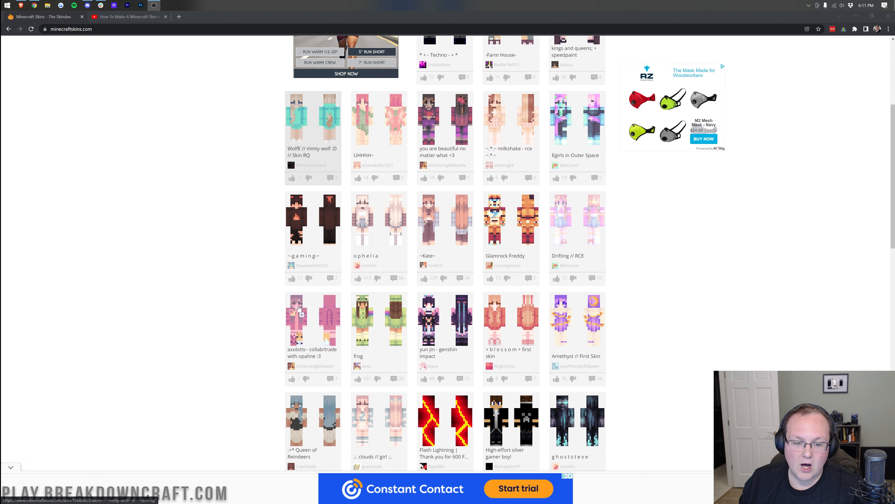
{"action": "scroll", "scroll_direction": "up", "scroll_amount": 3}
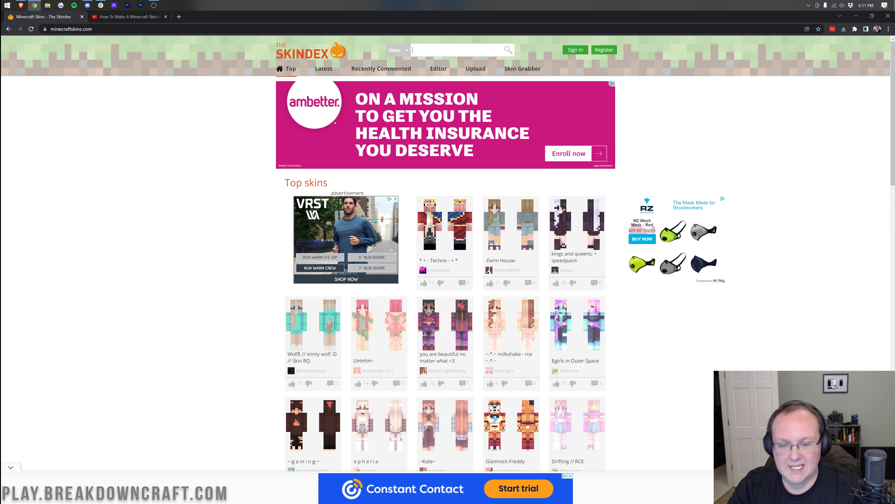
{"action": "type", "text": "knight"}
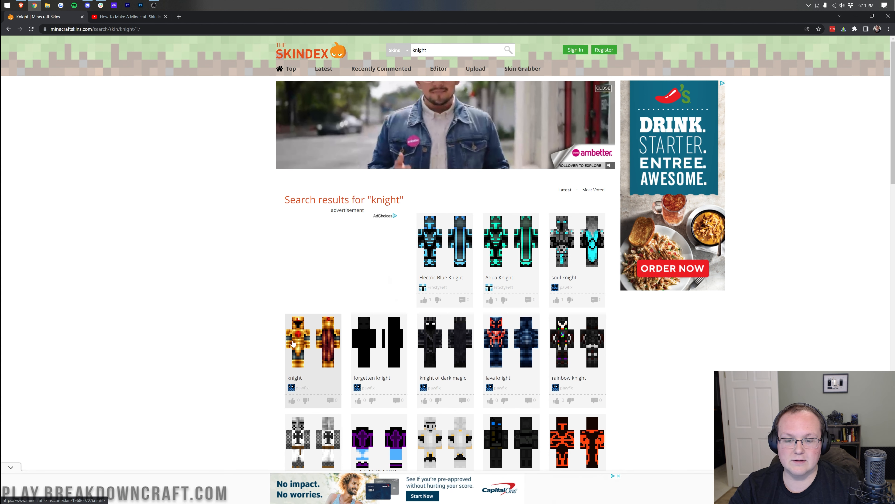
Download the gold knight skin as a PNG and return to the skin-making video
{"action": "left_click", "coordinate": [313, 341]}
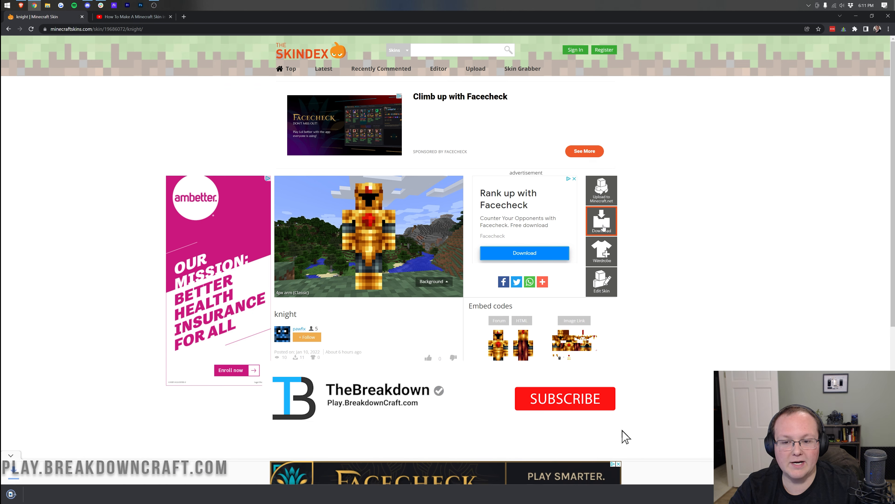
{"action": "left_click", "coordinate": [564, 398]}
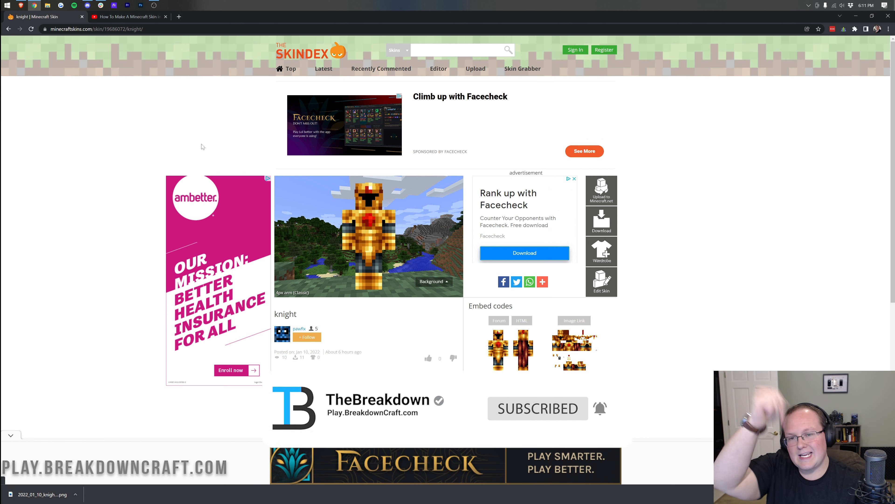
{"action": "left_click", "coordinate": [127, 16]}
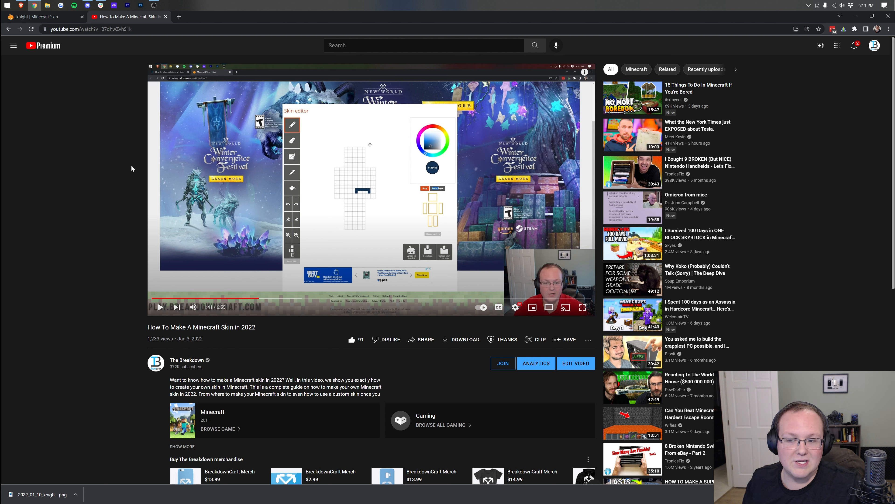
{"action": "mouse_move", "coordinate": [131, 171]}
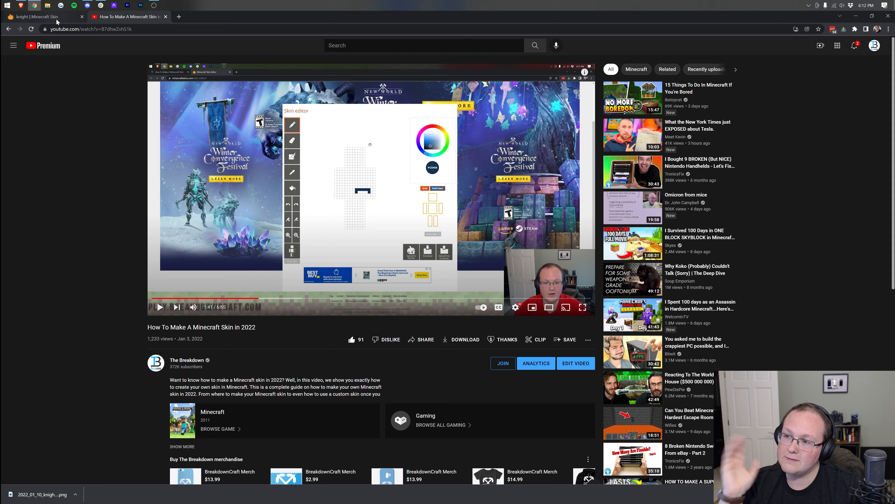
Minimize the browser so the desktop with its wallpaper is showing
{"action": "left_click", "coordinate": [41, 16]}
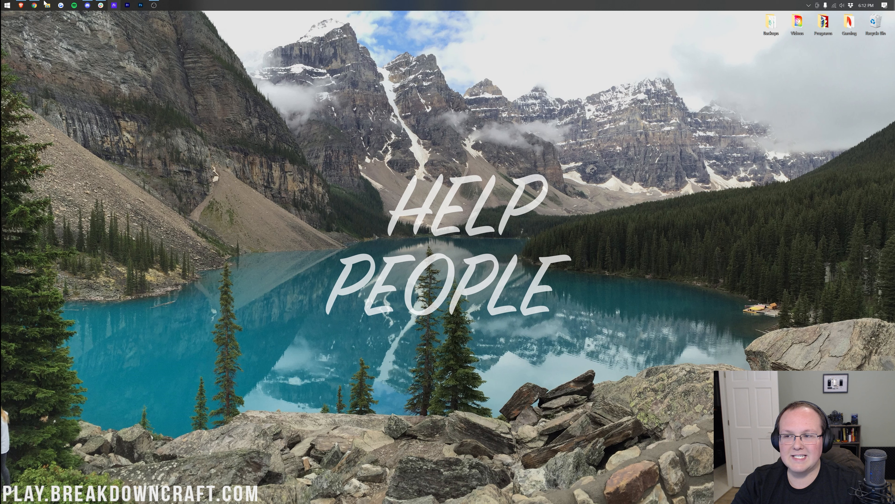
Move the knight PNG from Downloads to the desktop and launch the Minecraft Launcher
{"action": "left_click", "coordinate": [7, 6]}
{"action": "type", "text": "down"}
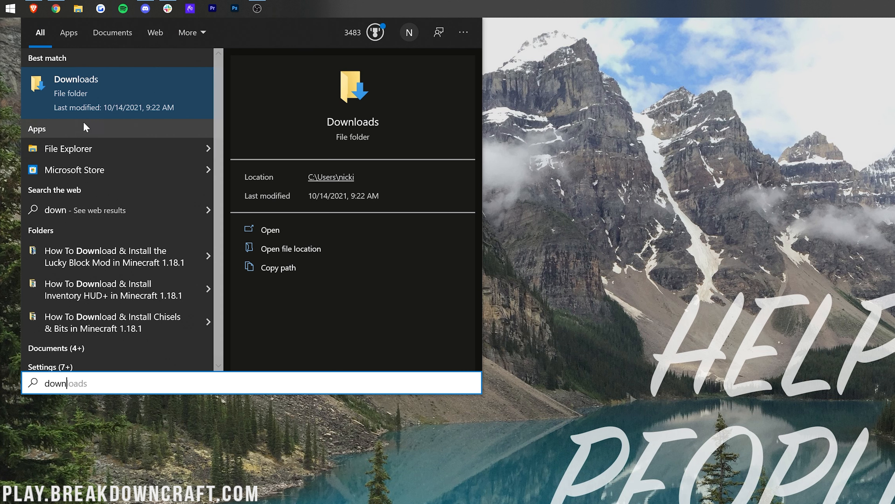
{"action": "left_click", "coordinate": [270, 229]}
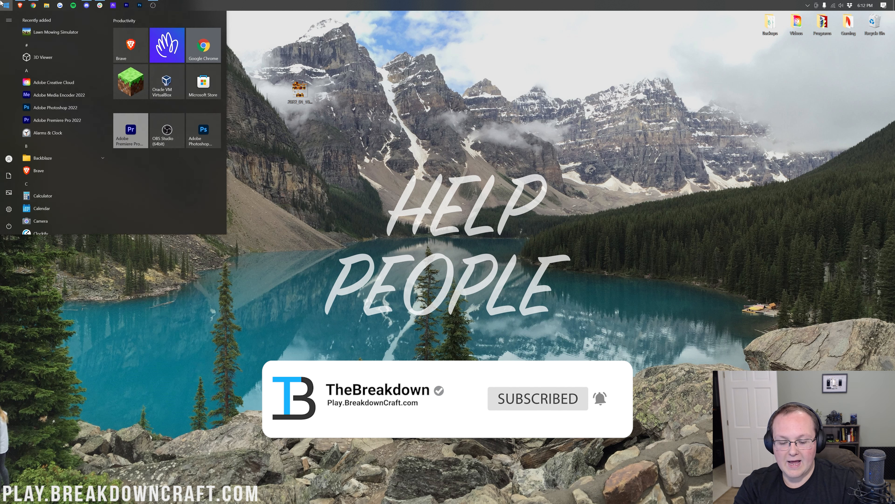
{"action": "left_click", "coordinate": [264, 110]}
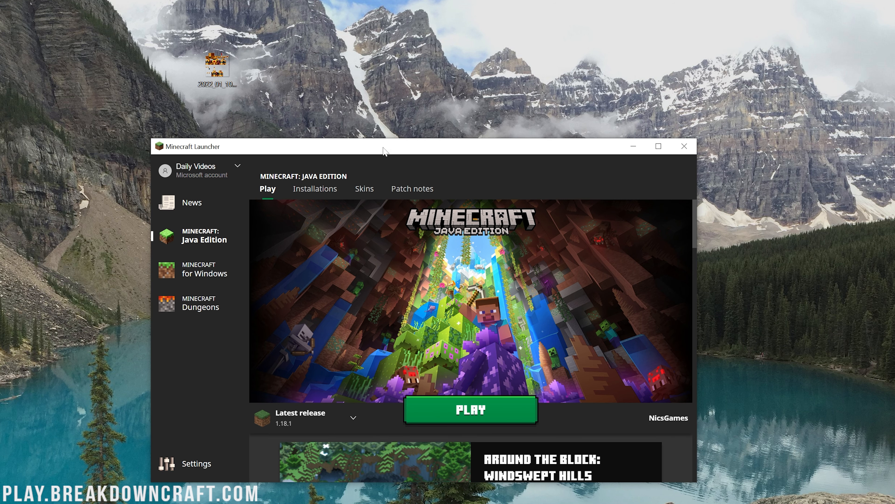
{"action": "mouse_move", "coordinate": [366, 200]}
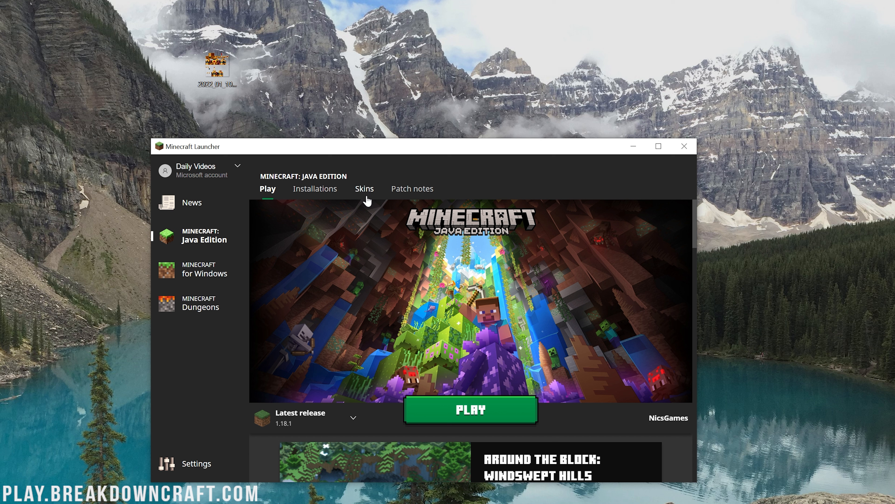
Go to the Java Edition Skins library and begin a new skin
{"action": "left_click", "coordinate": [364, 188]}
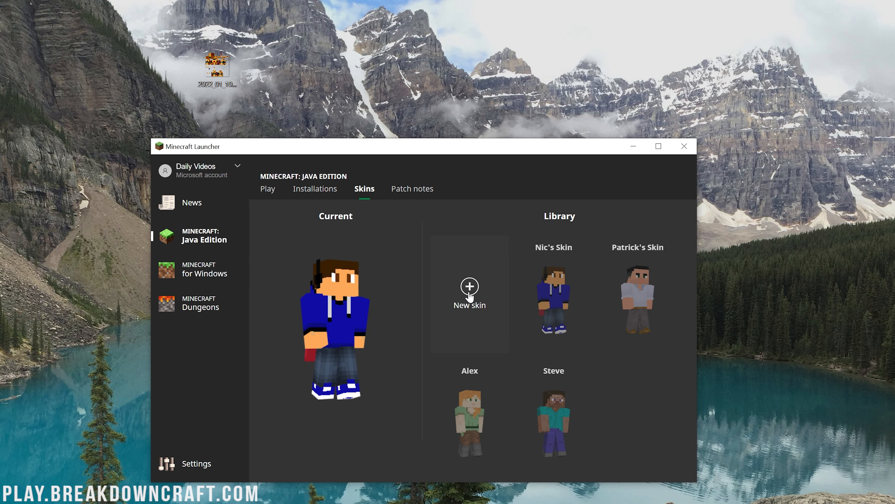
{"action": "left_click", "coordinate": [469, 292]}
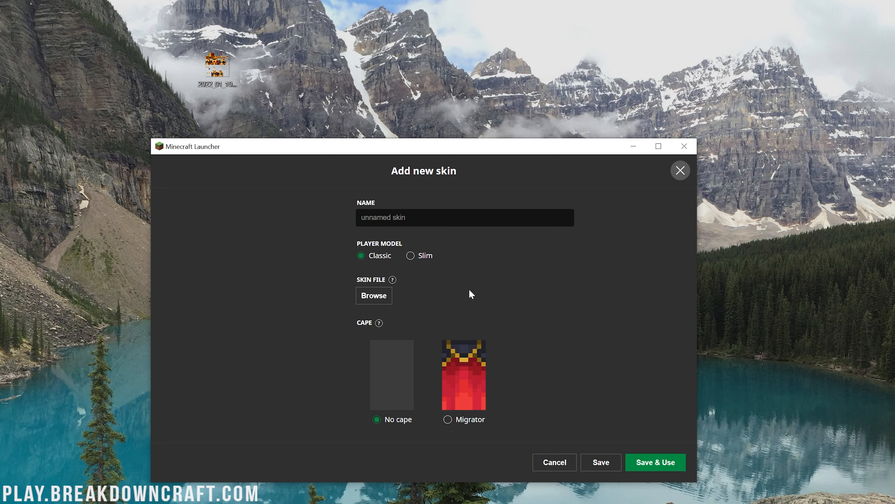
Create a Classic-model skin named 'Knight' from the gold knight PNG and Save & Use it
{"action": "left_click", "coordinate": [465, 217]}
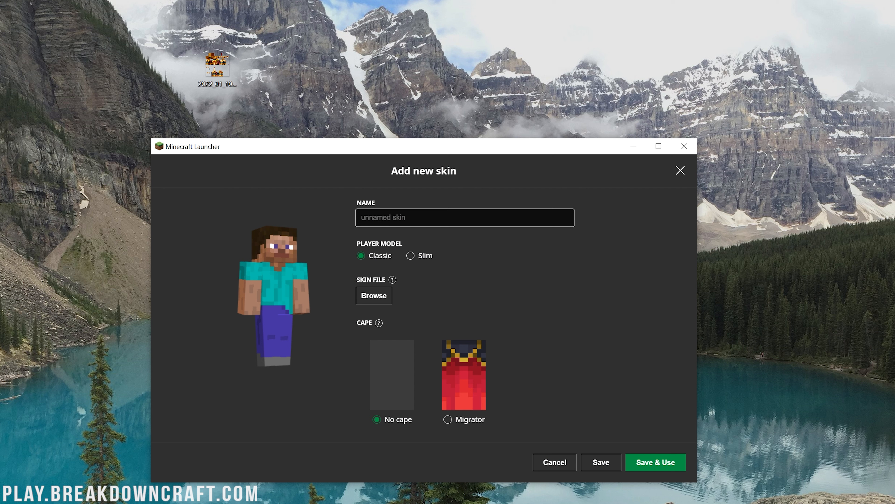
{"action": "type", "text": "Knight"}
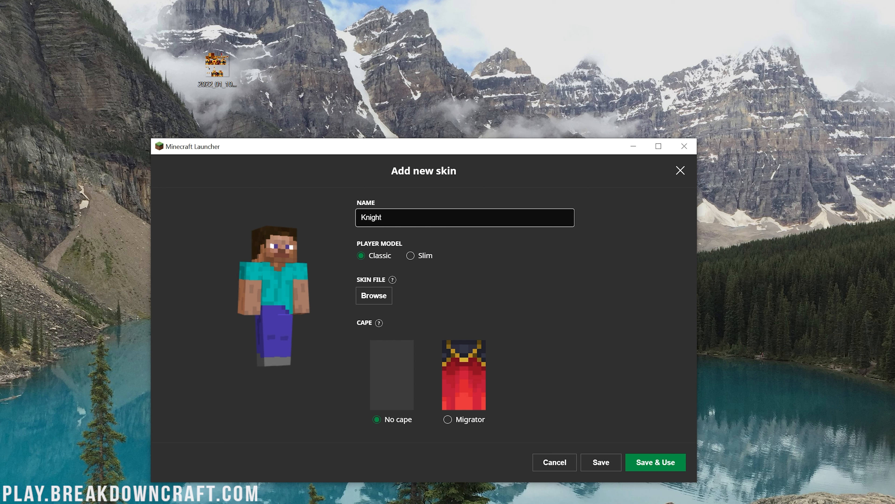
{"action": "left_click", "coordinate": [361, 255]}
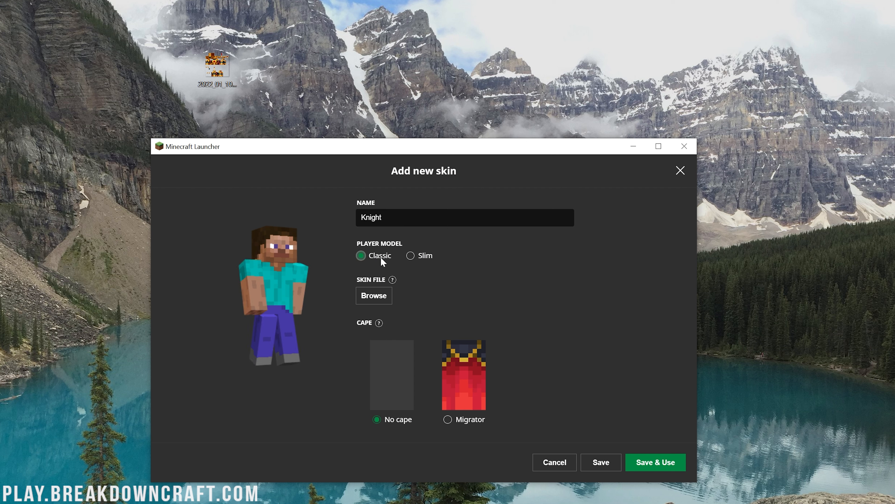
{"action": "left_click", "coordinate": [374, 295]}
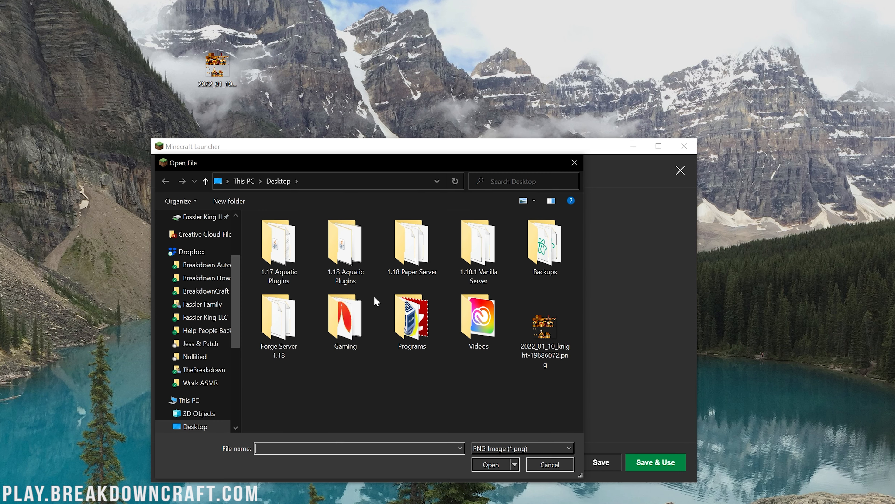
{"action": "mouse_move", "coordinate": [544, 324]}
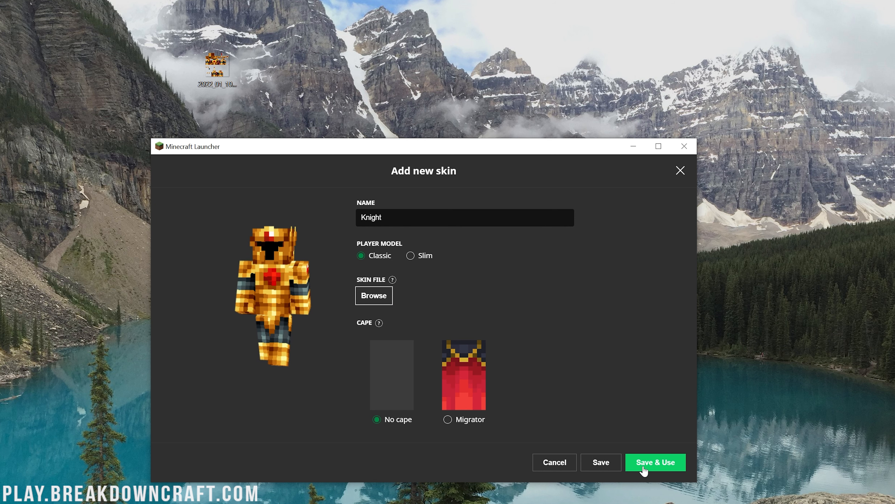
{"action": "left_click", "coordinate": [655, 462]}
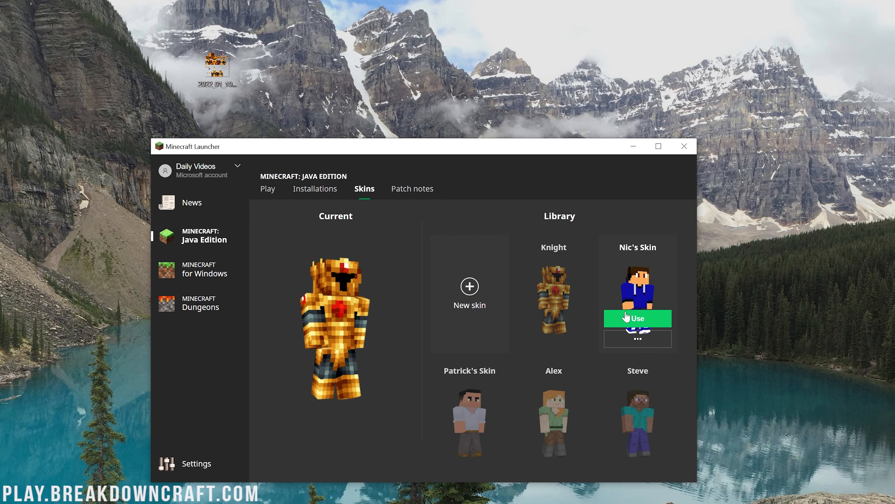
Use Nic's Skin, switch back to Knight, then go to the Java Edition Play page
{"action": "left_click", "coordinate": [637, 318]}
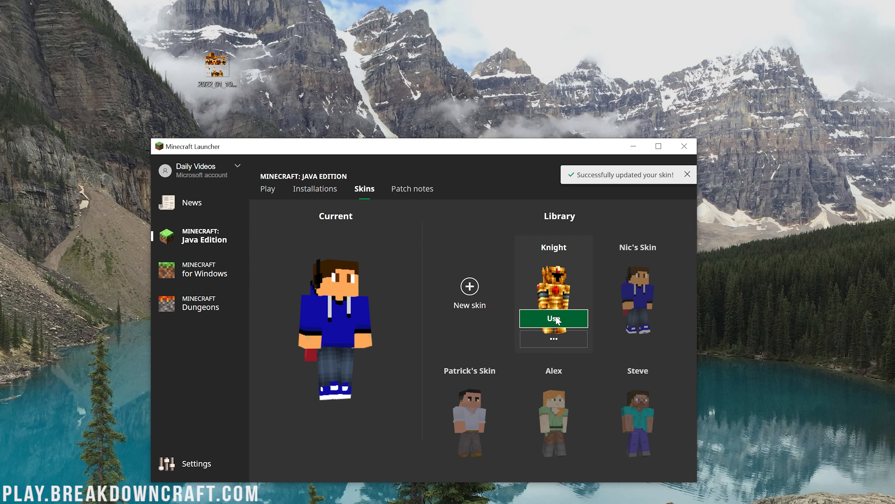
{"action": "left_click", "coordinate": [553, 318]}
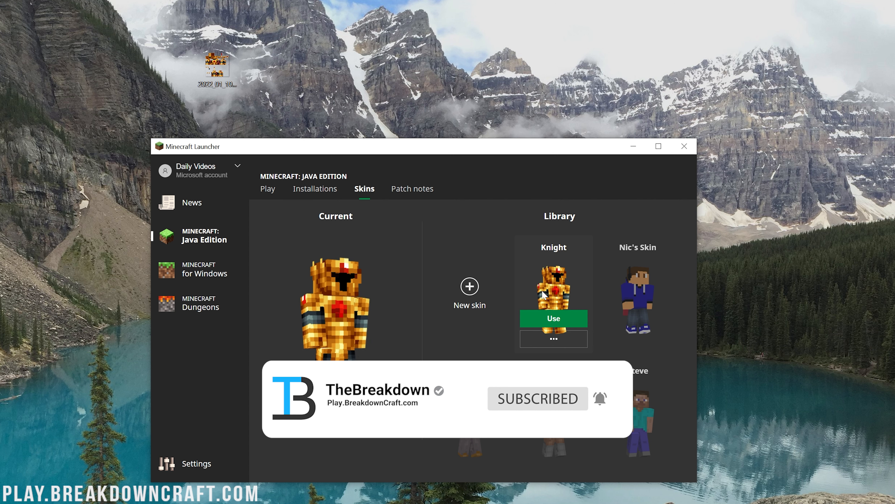
{"action": "left_click", "coordinate": [553, 318]}
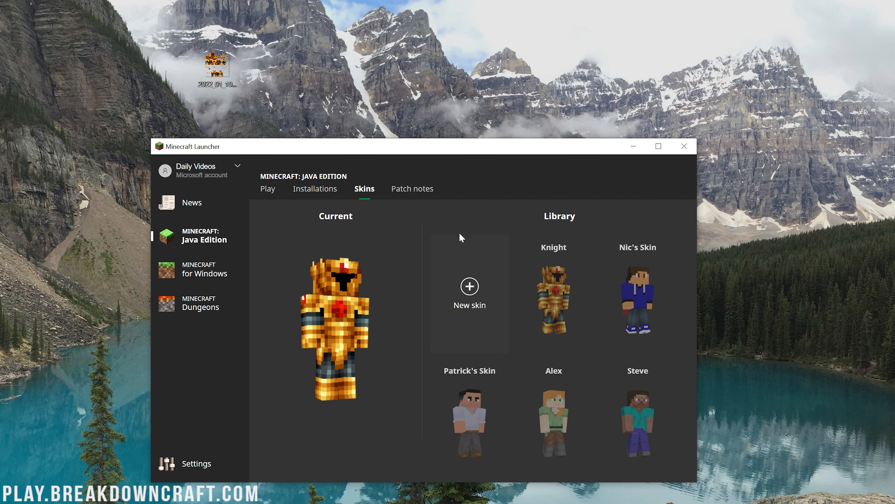
{"action": "left_click", "coordinate": [267, 188]}
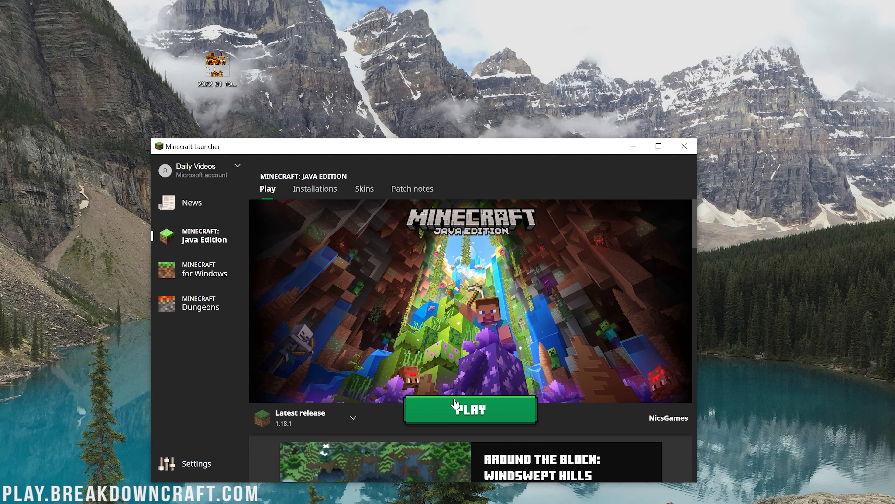
Play the Latest release 1.18.1 of Java Edition
{"action": "left_click", "coordinate": [469, 409]}
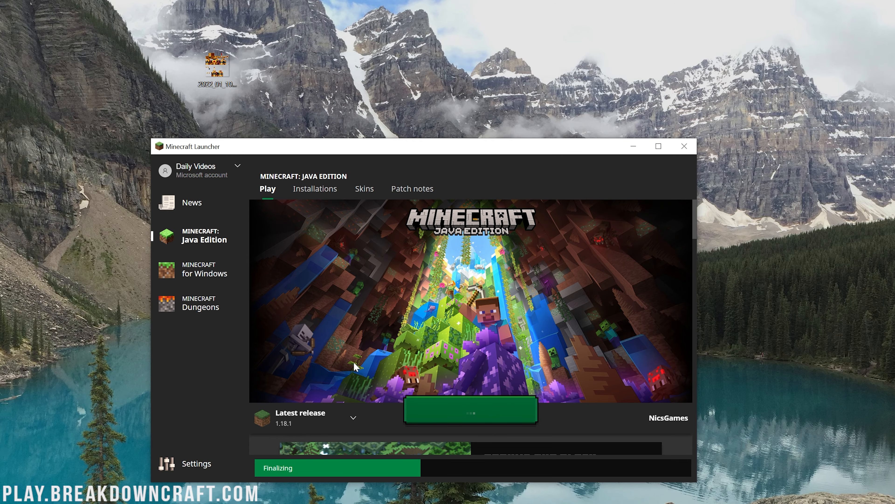
{"action": "left_click", "coordinate": [470, 409]}
{"action": "type", "text": "mine"}
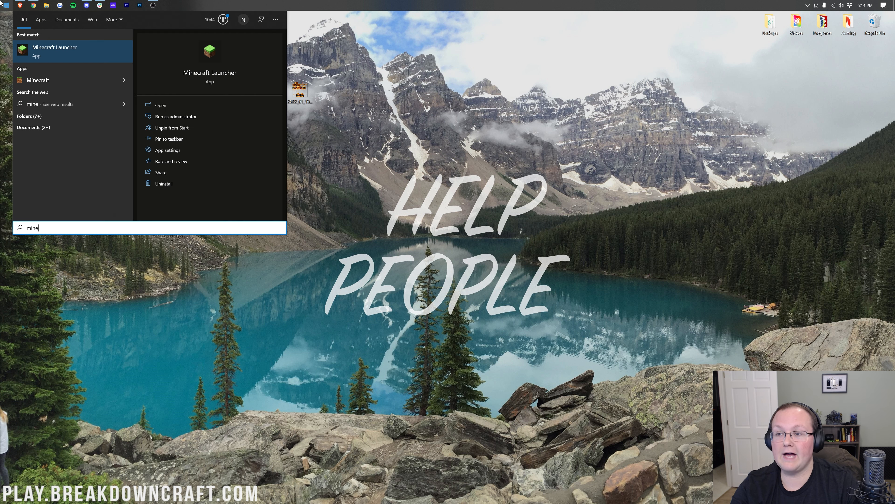
Launch Minecraft Bedrock Edition from the Start search to its title screen
{"action": "key", "text": "Escape"}
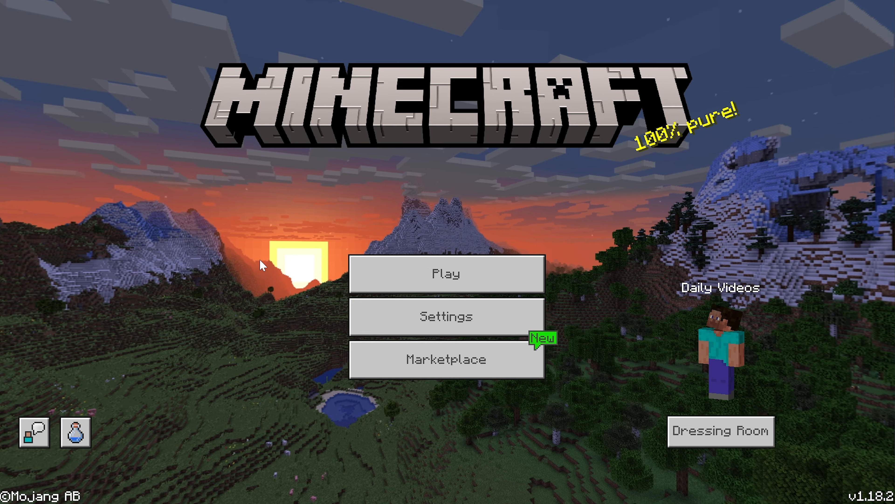
{"action": "mouse_move", "coordinate": [721, 431]}
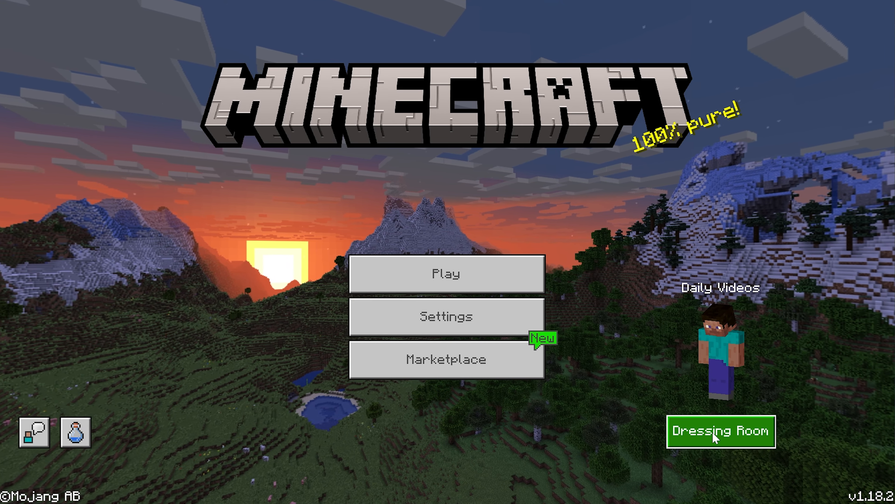
Go to Dressing Room, Edit Character, Classic Skins and expand the Owned skins
{"action": "left_click", "coordinate": [720, 431]}
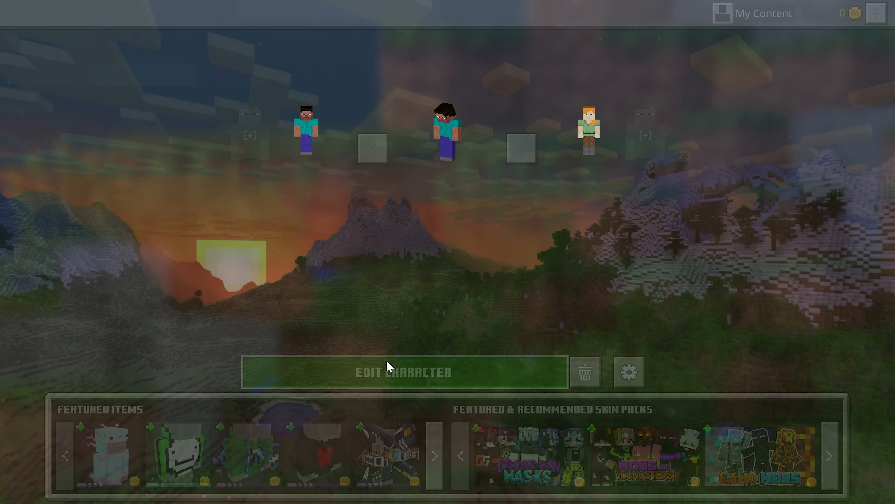
{"action": "left_click", "coordinate": [404, 372]}
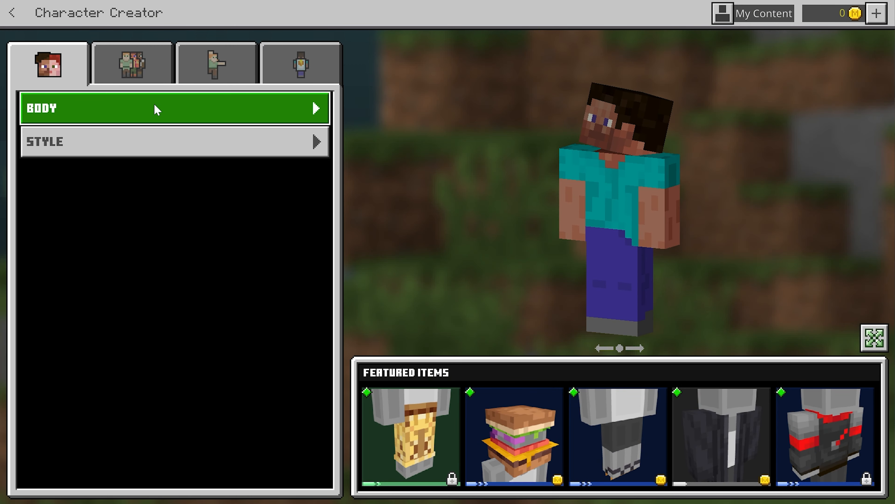
{"action": "left_click", "coordinate": [132, 63]}
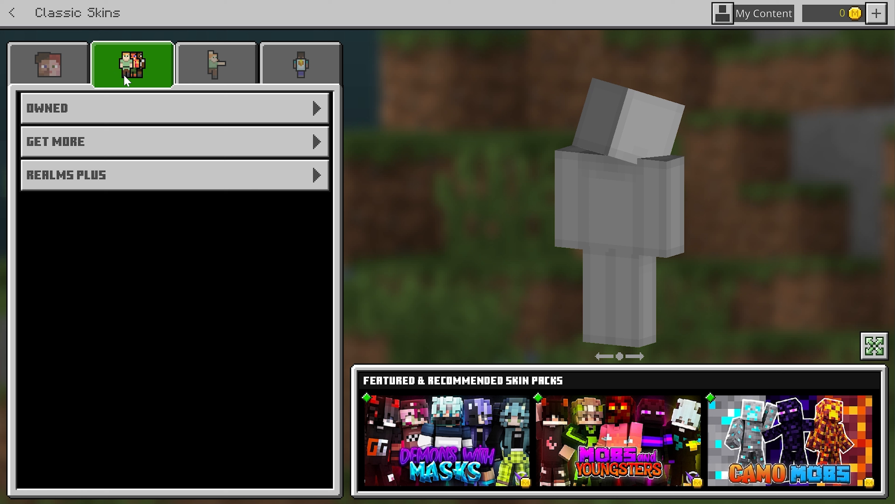
{"action": "left_click", "coordinate": [171, 108]}
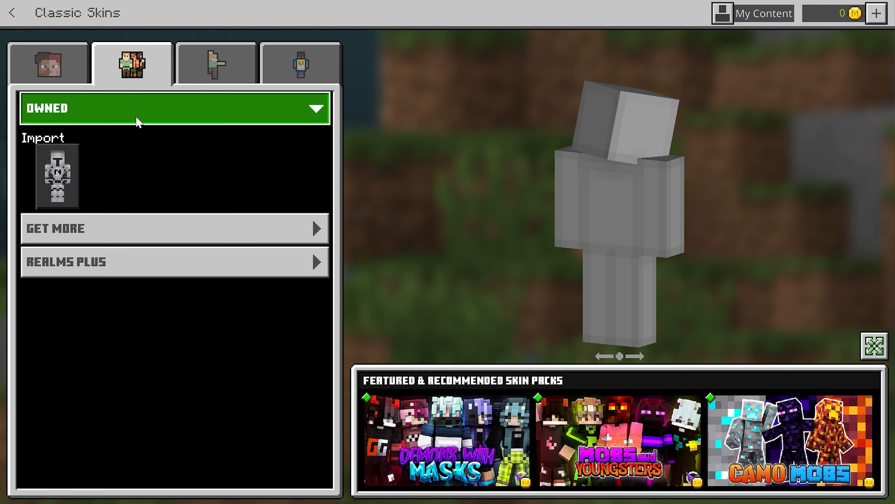
Select the Import skin slot and choose a new skin file, showing the desktop picker
{"action": "left_click", "coordinate": [56, 175]}
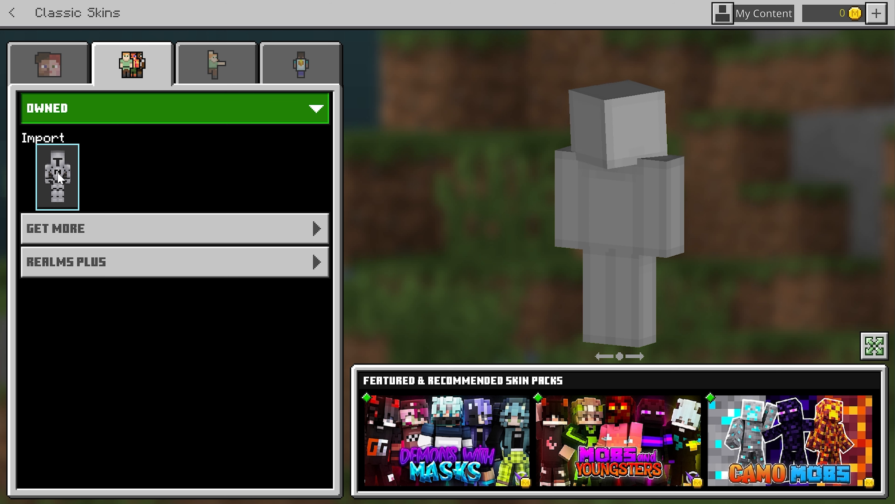
{"action": "left_click", "coordinate": [56, 175]}
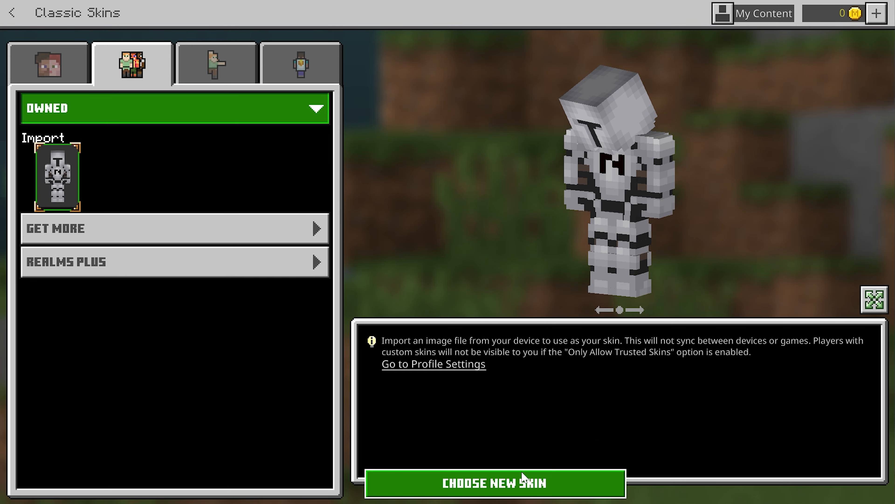
{"action": "left_click", "coordinate": [495, 483]}
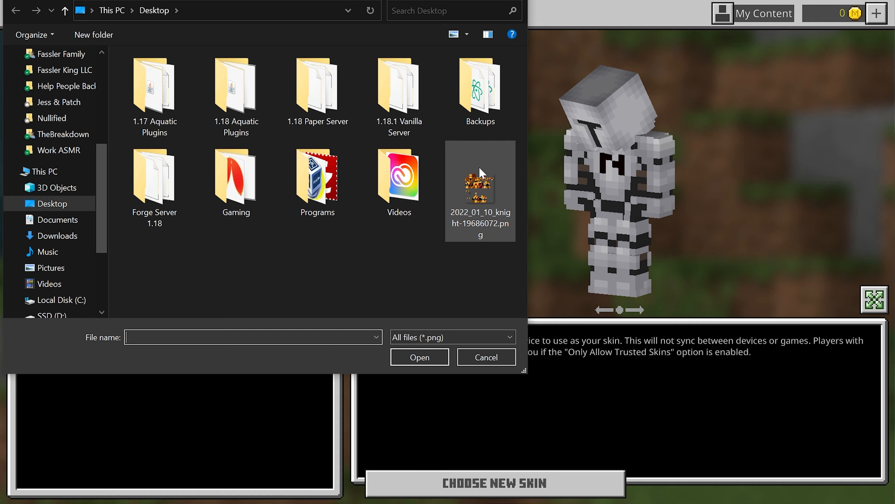
Import the knight PNG with the slim model and return to the title screen wearing it
{"action": "left_click", "coordinate": [419, 356]}
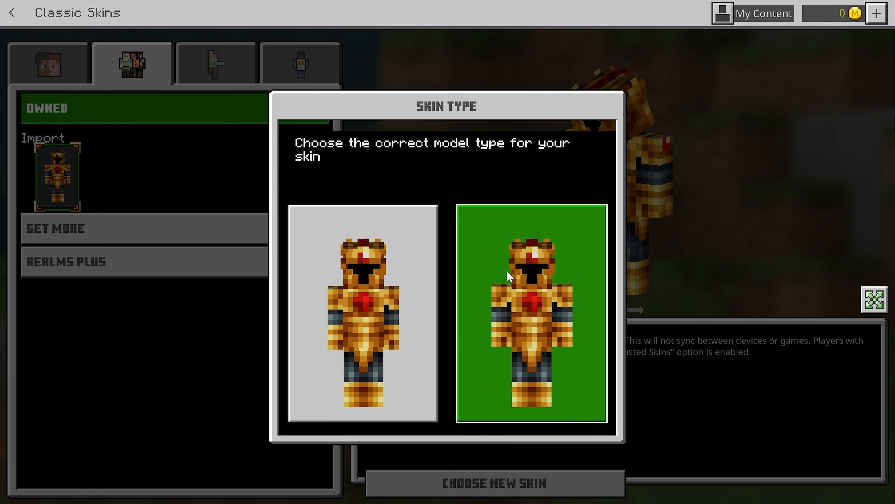
{"action": "left_click", "coordinate": [363, 311]}
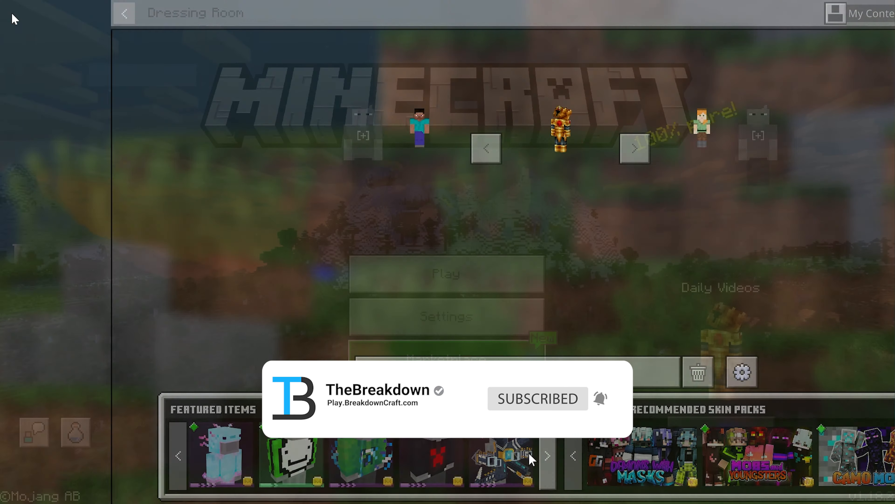
{"action": "left_click", "coordinate": [124, 13]}
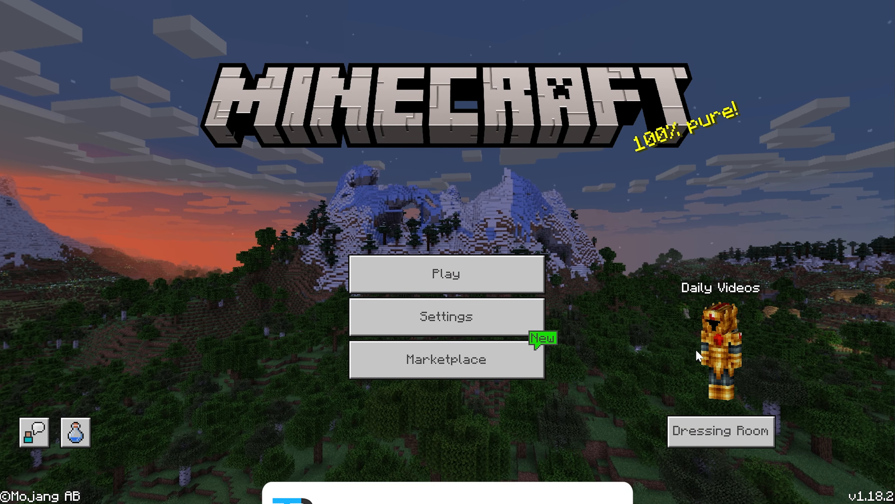
{"action": "mouse_move", "coordinate": [447, 272]}
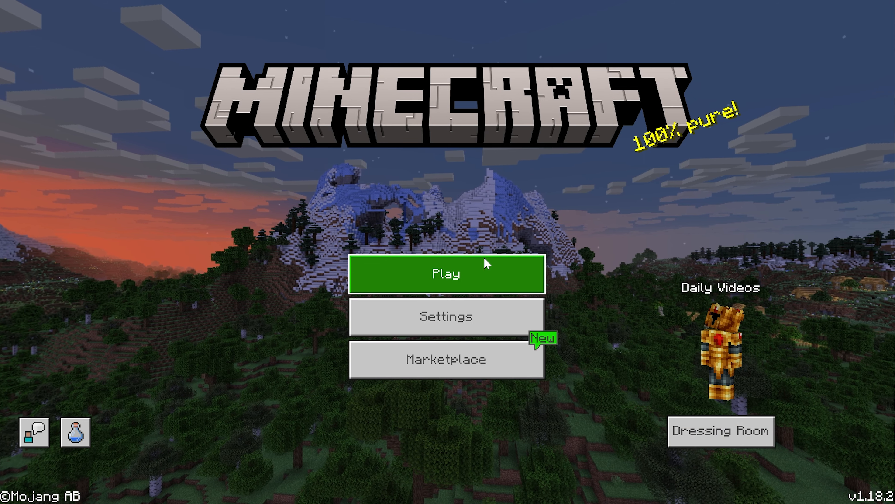
Load the world via Play, choosing Update and play with a backup copy
{"action": "left_click", "coordinate": [446, 273]}
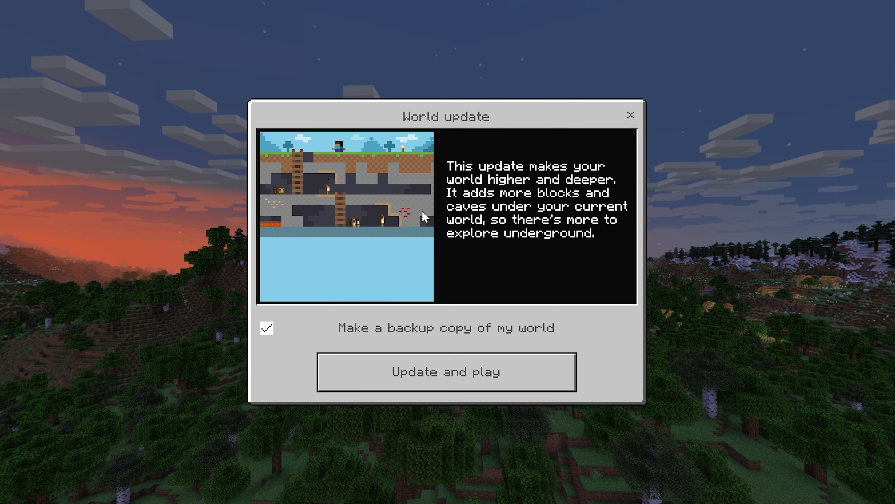
{"action": "left_click", "coordinate": [446, 372]}
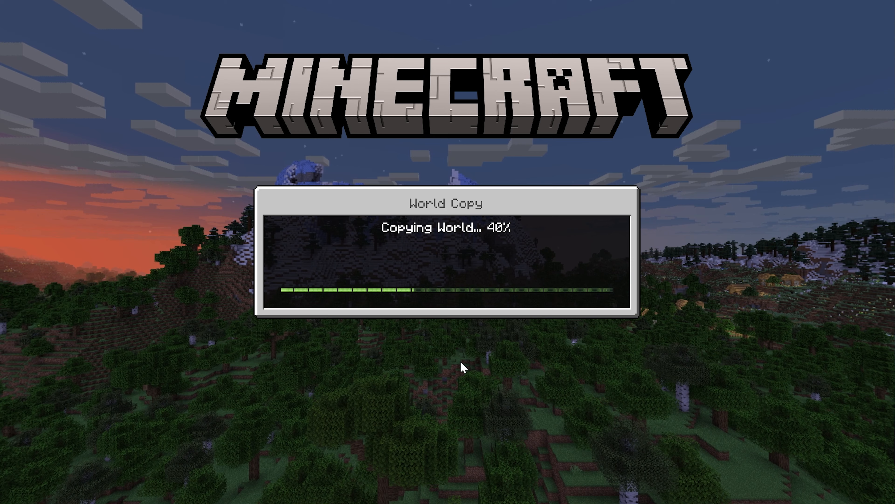